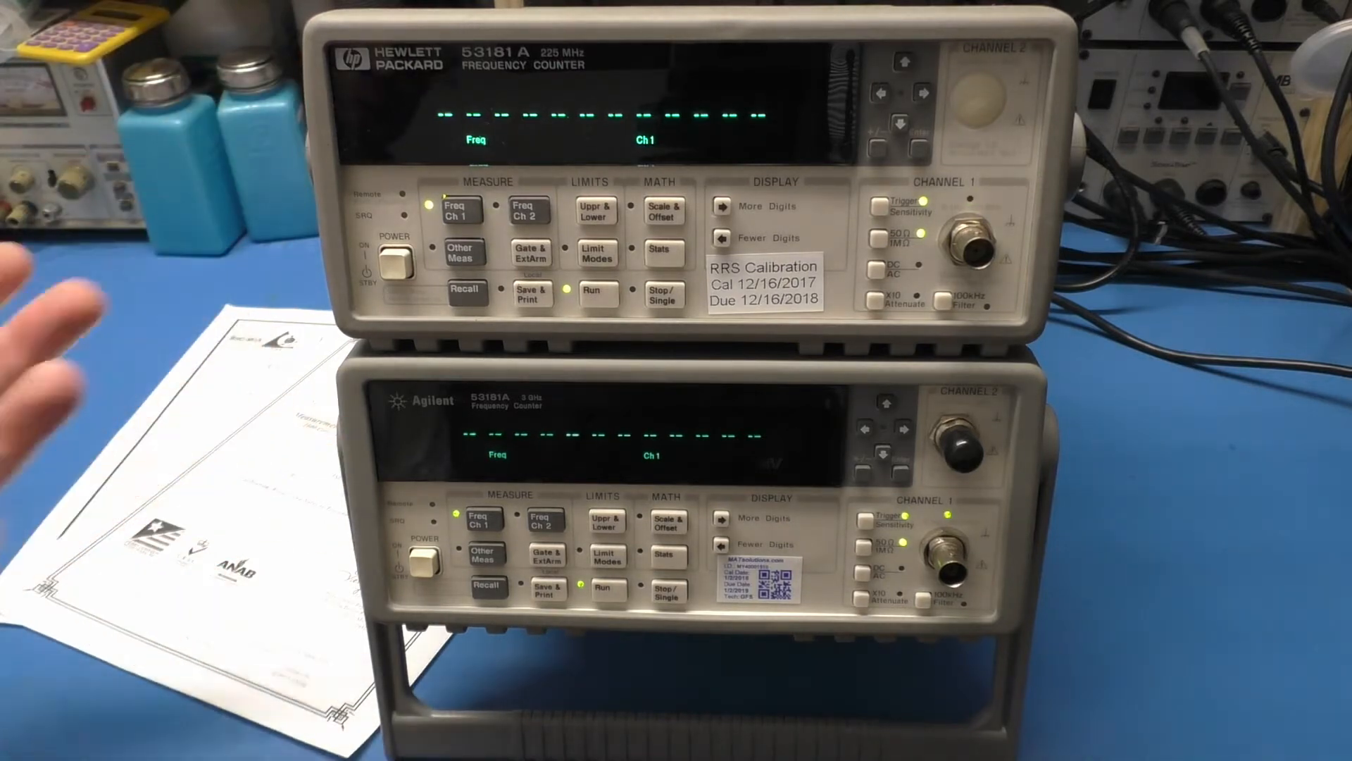
mouse_move(52, 345)
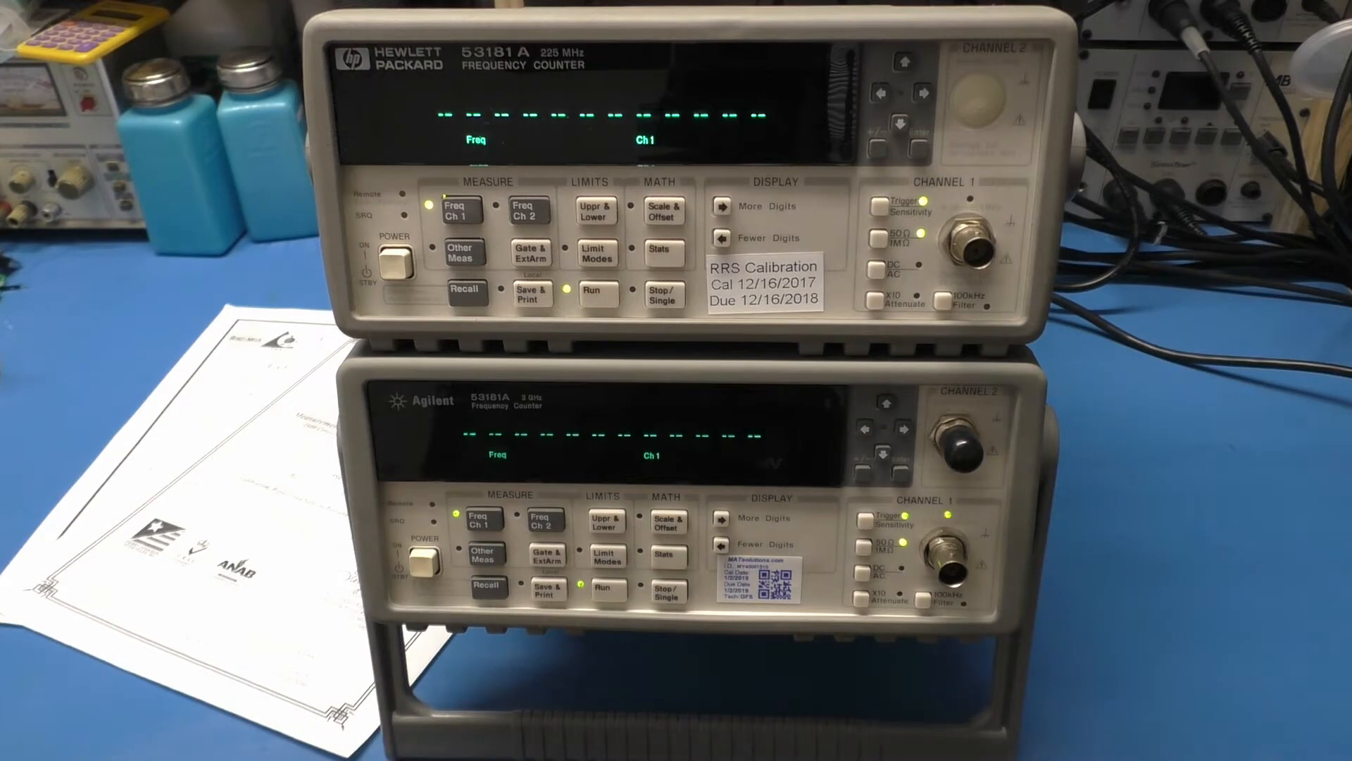